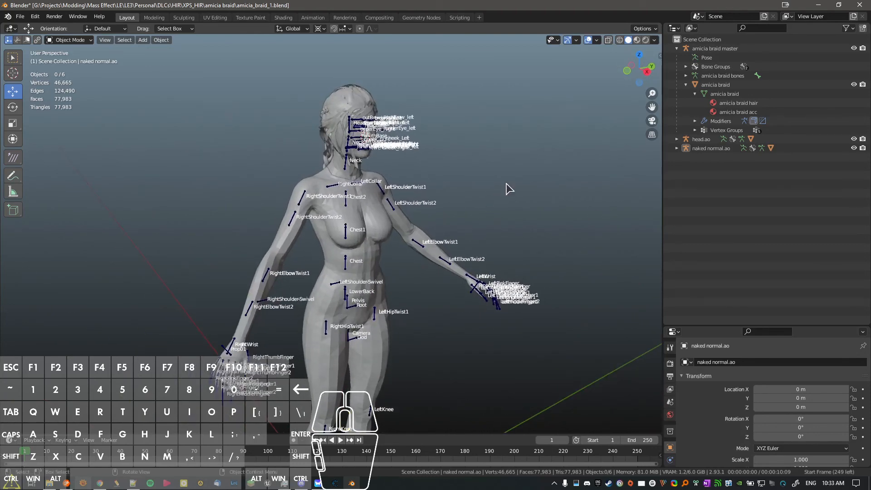
# - Delete the head and body models, leaving the braid, and view it from the right side
pyautogui.click(375, 232)
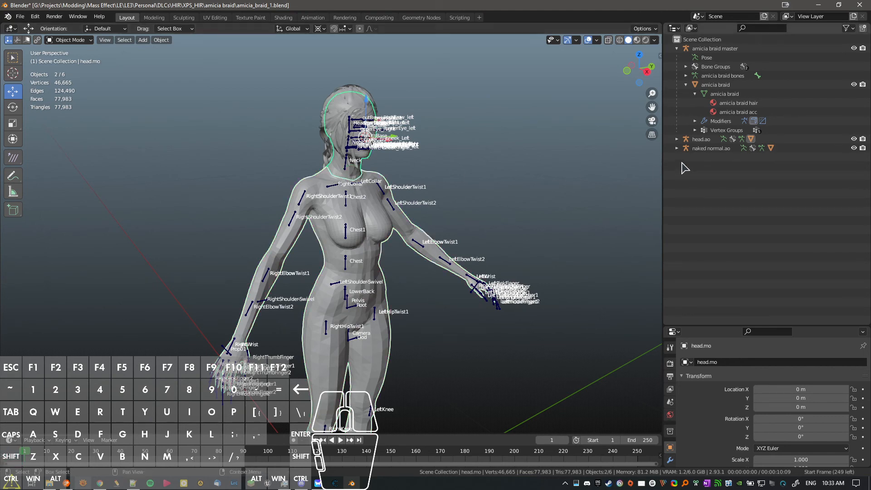
pyautogui.click(712, 147)
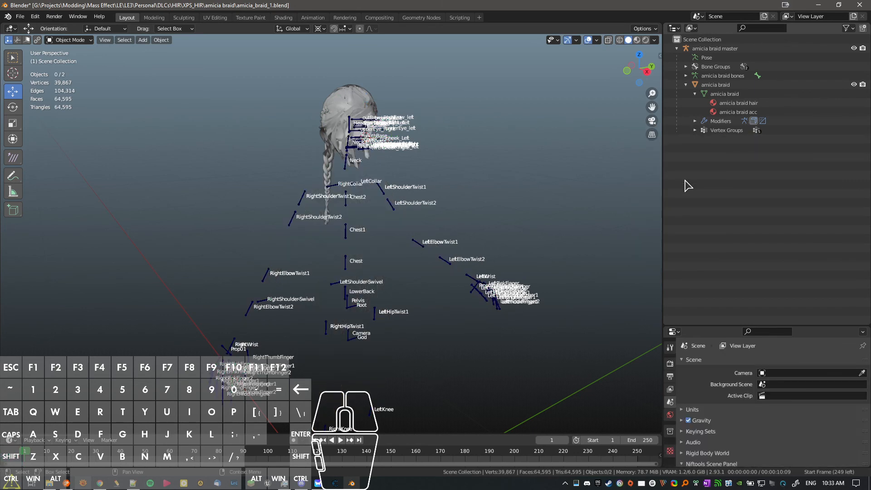
pyautogui.press('KP_3')
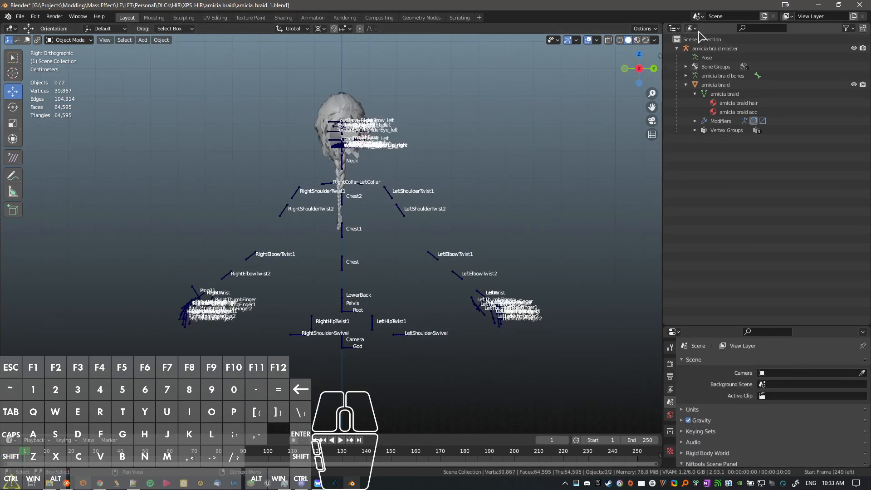
# - Switch the Outliner to Blender File data listing and highlight the leftover head.ad armature
pyautogui.click(688, 28)
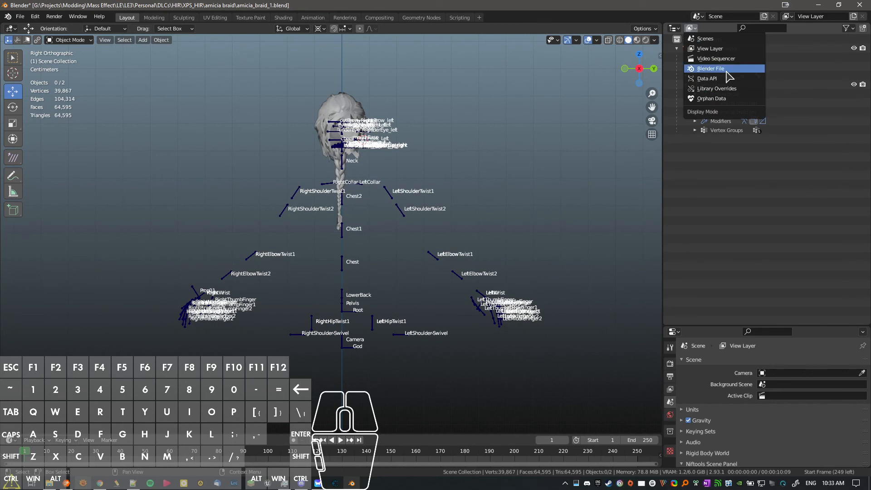
pyautogui.click(710, 68)
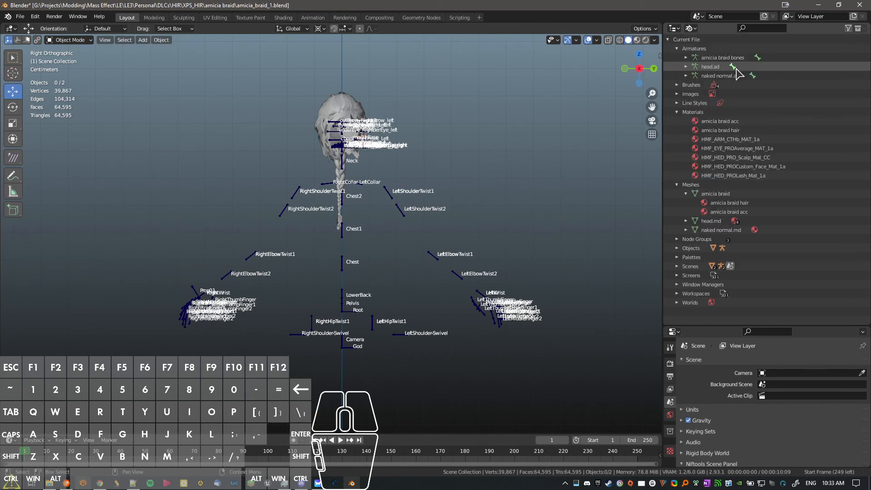
pyautogui.click(674, 28)
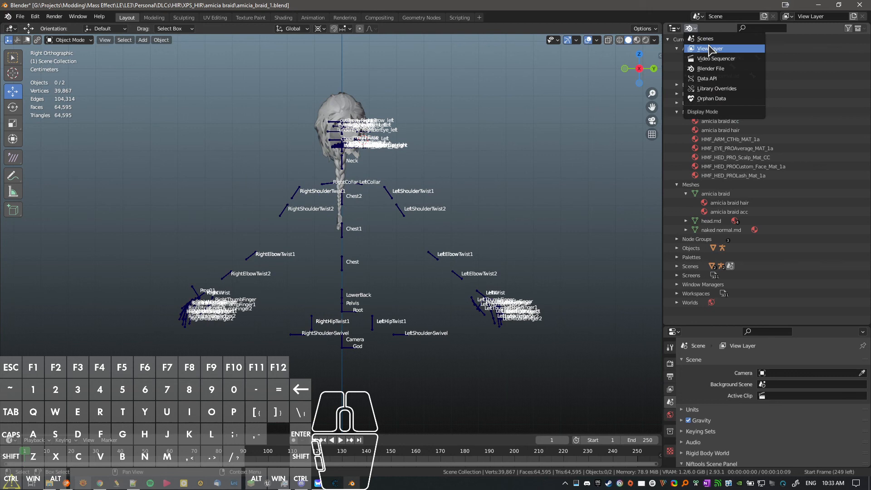
pyautogui.click(711, 48)
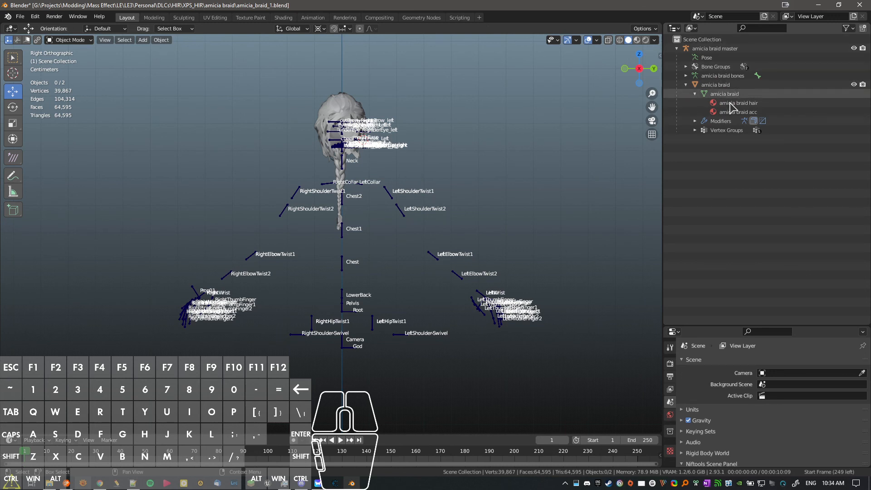
pyautogui.click(689, 28)
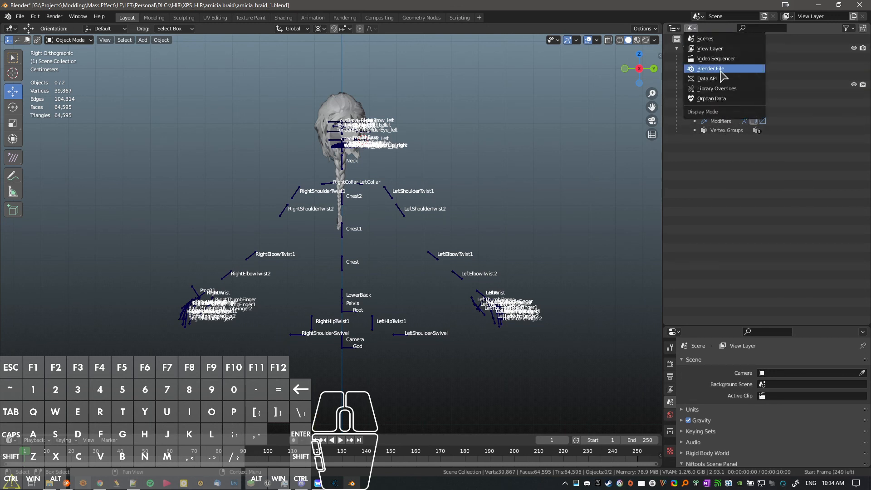
pyautogui.click(709, 69)
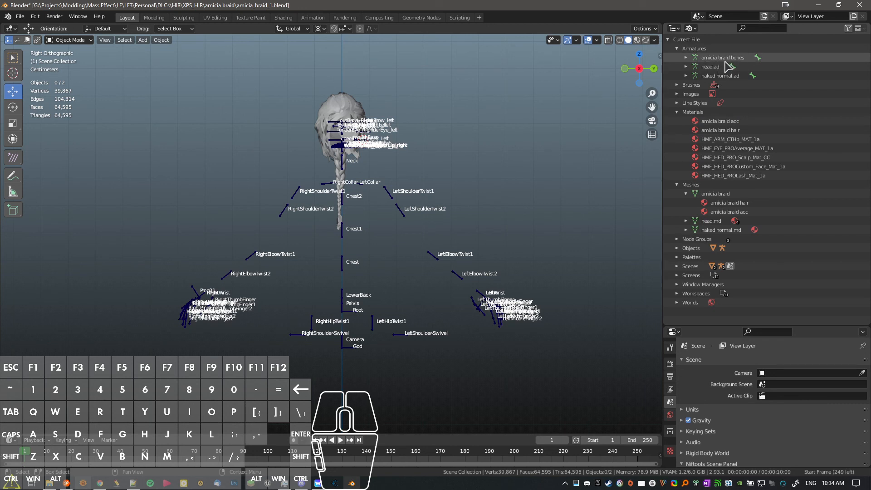
pyautogui.click(709, 66)
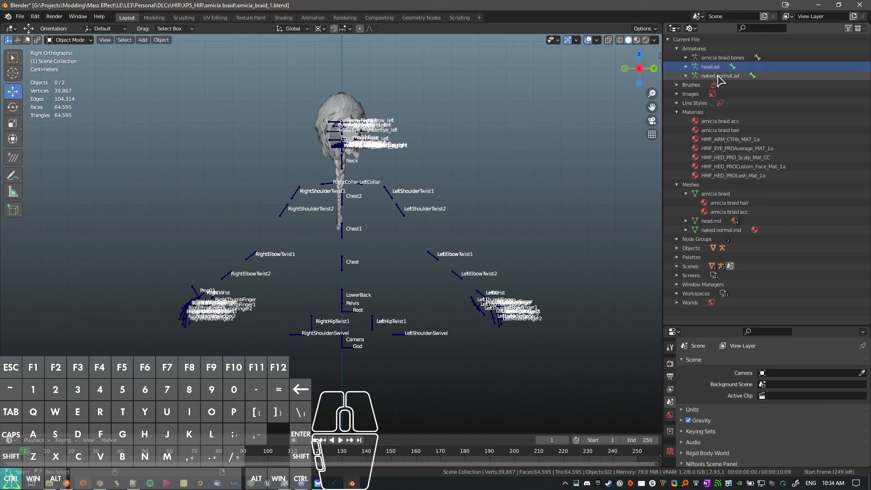
# - Delete the head.ad and naked normal.ad armatures, then target their leftover meshes
pyautogui.rightClick(713, 75)
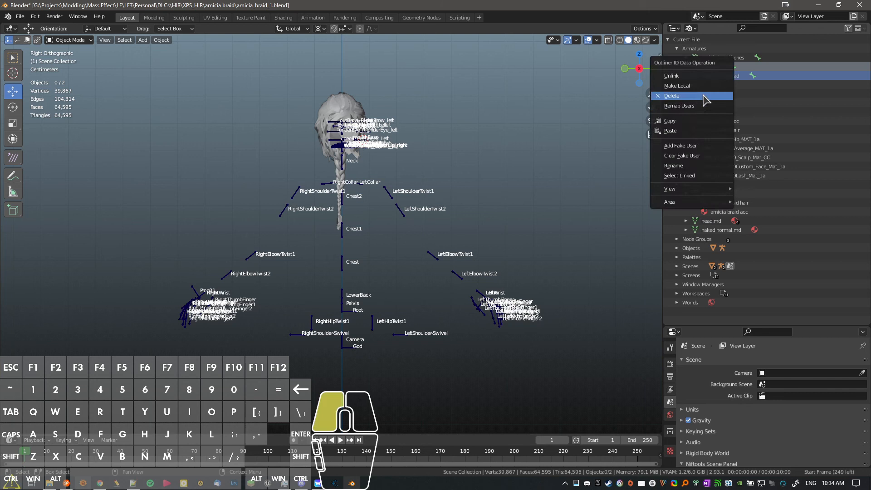
pyautogui.click(671, 95)
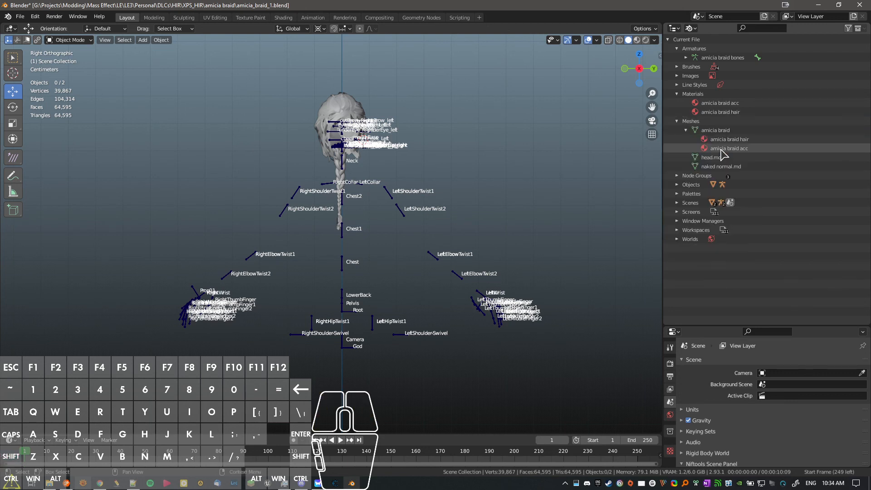
pyautogui.click(686, 130)
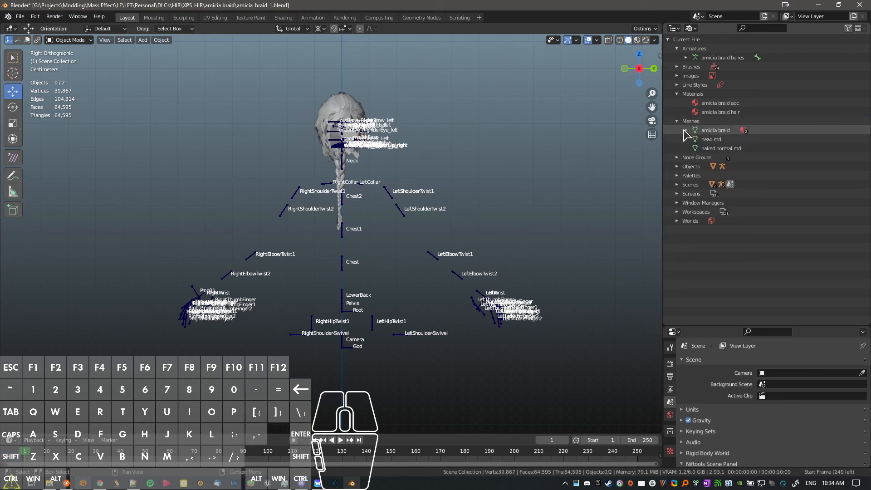
pyautogui.click(686, 131)
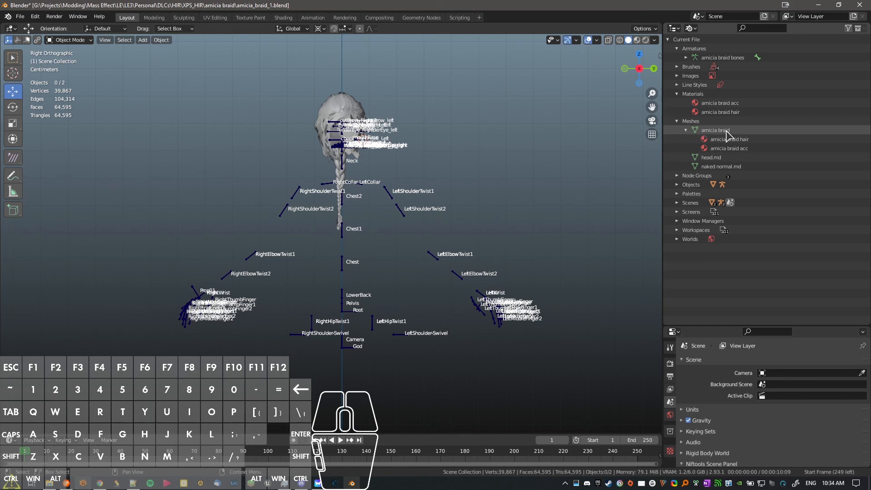
pyautogui.click(686, 130)
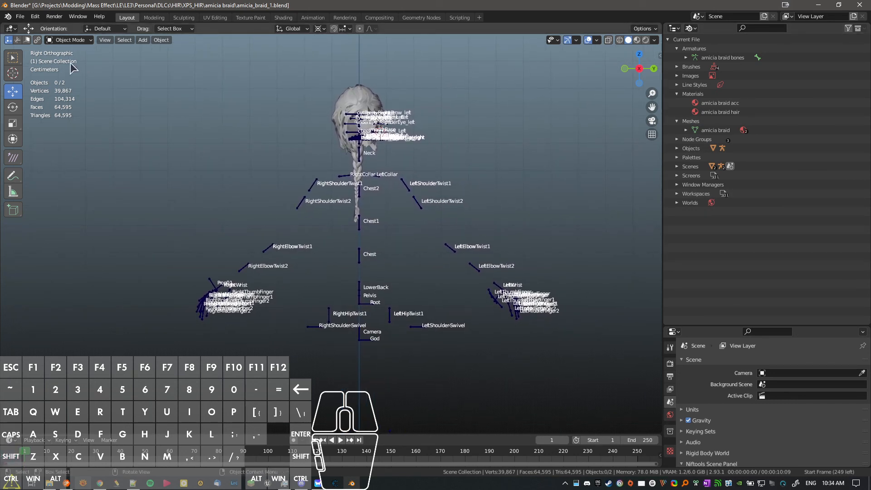
# - Start a Better FBX Exporter export targeting amicia_braid_1.fbx in the braid folder
pyautogui.click(22, 17)
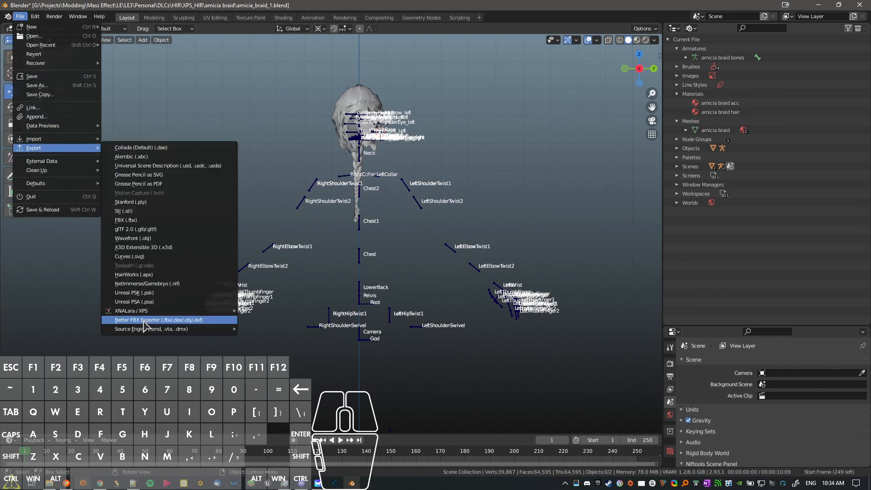
pyautogui.click(159, 319)
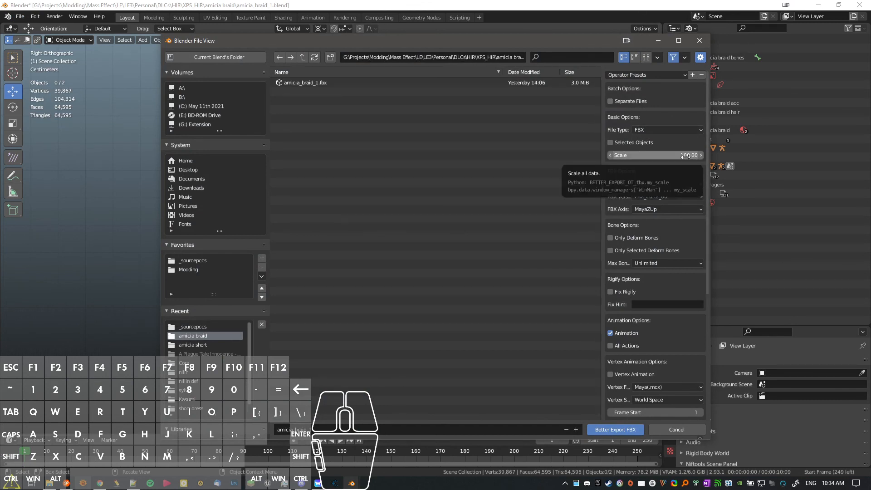
pyautogui.moveTo(526, 148)
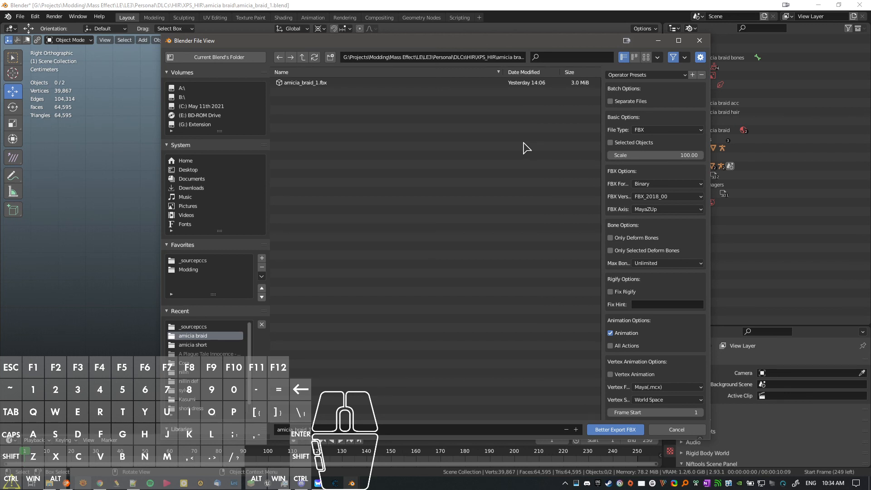
# - List the saved operator presets, including LE and LE 100
pyautogui.click(646, 74)
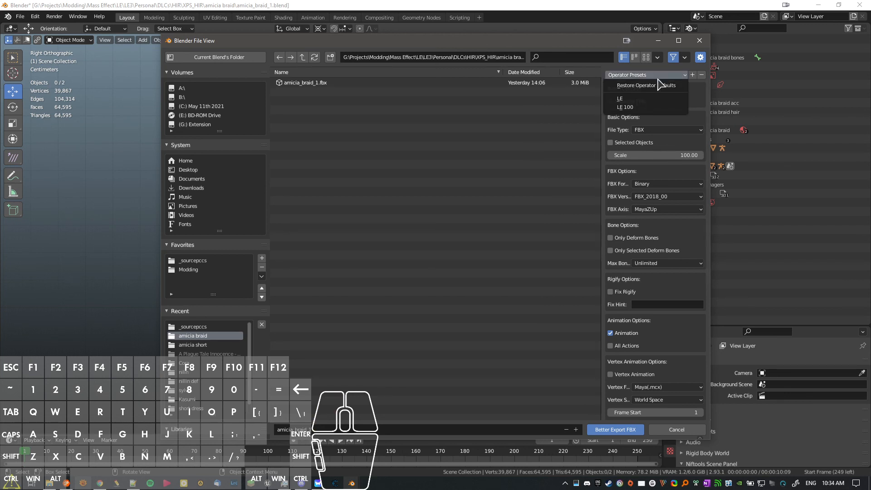